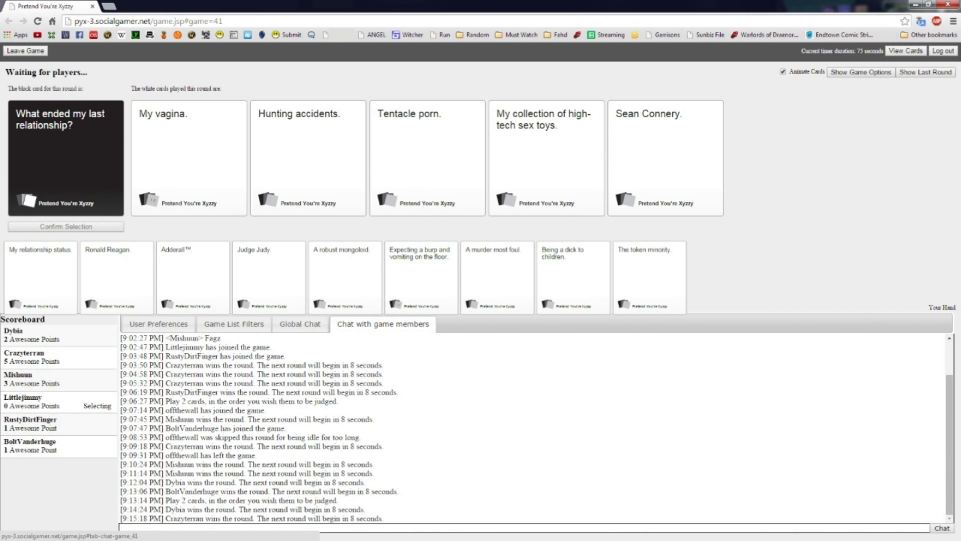
Step: Watch the Czar judge the five breakup answers until the Picasso Brown Period round starts
left_click(427, 156)
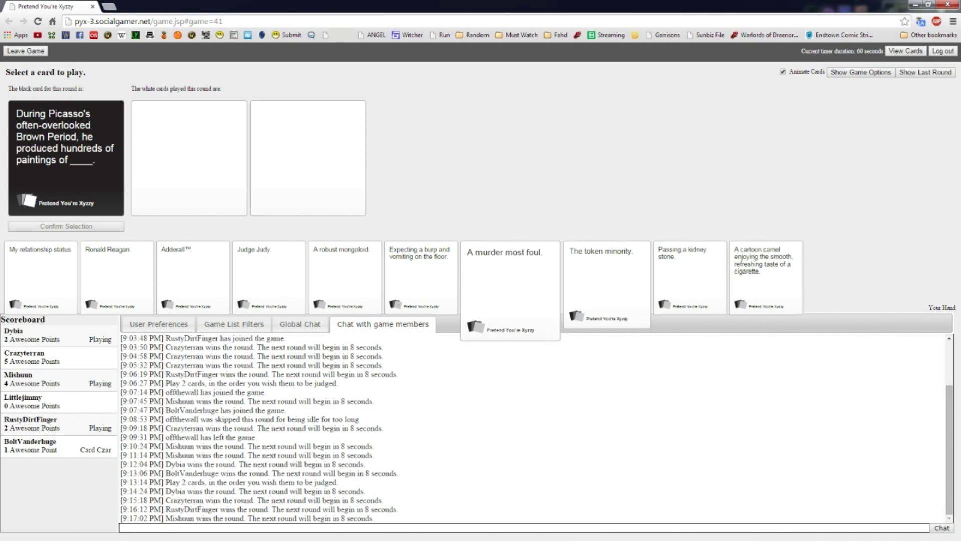
Step: Play 'The token minority.' for the Picasso card and wait for Mishuun's win
left_click(594, 283)
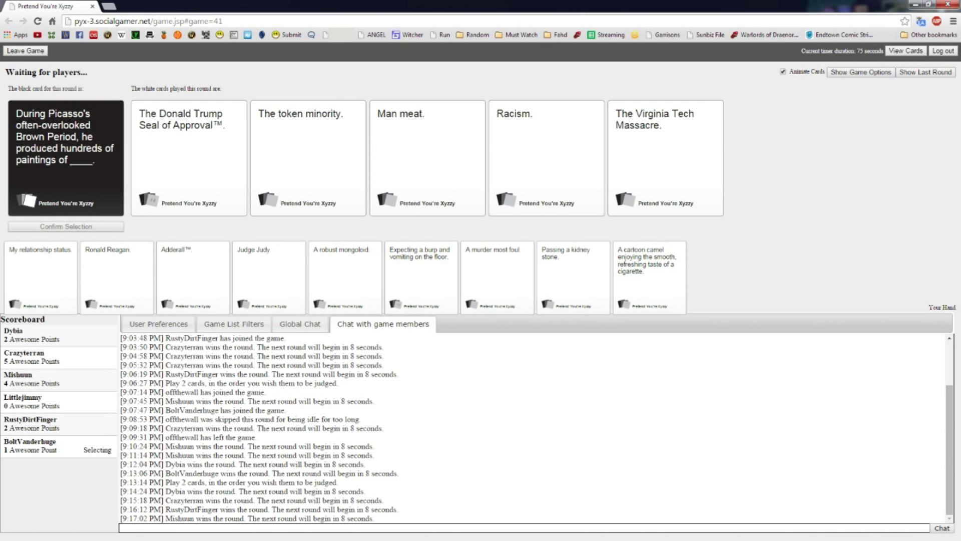
left_click(308, 156)
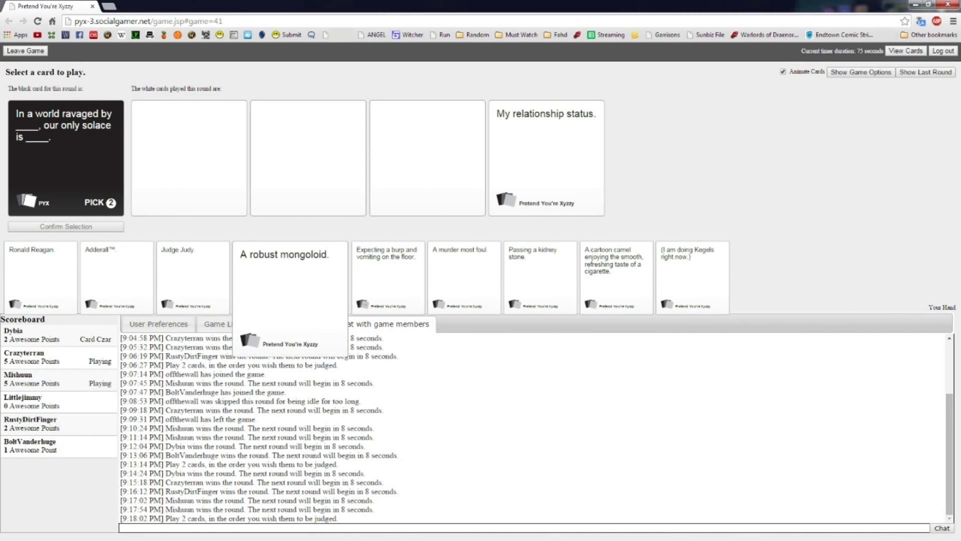
Step: Add 'A robust mongoloid.' as the second answer, then wait for BoltVanderhuge's win
left_click(289, 276)
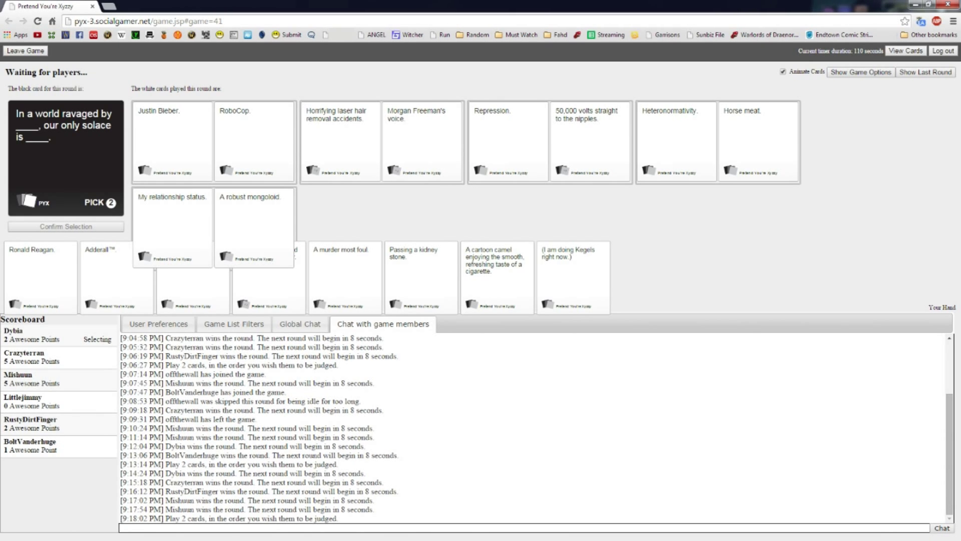
left_click(254, 141)
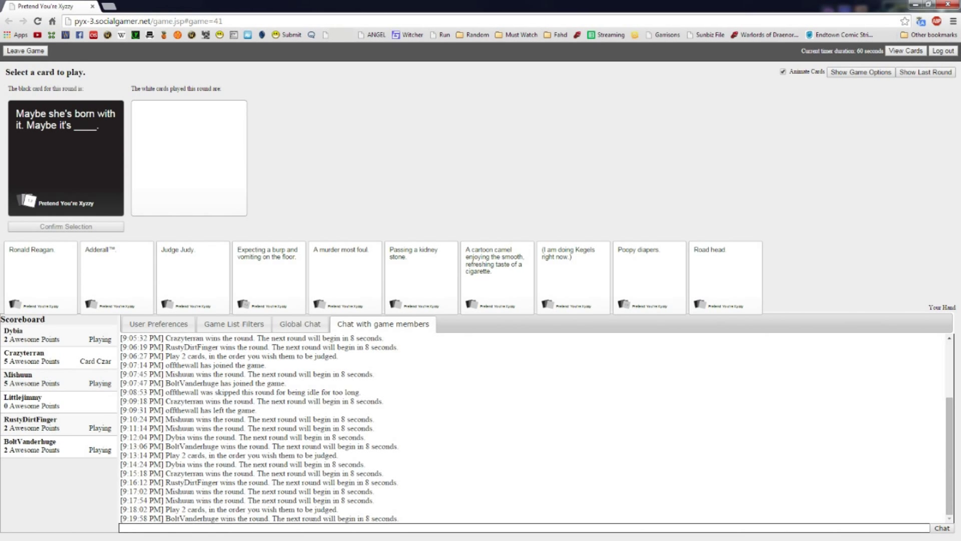
Step: Play 'Ronald Reagan.' for the born-with-it card and wait for Littlejimmy's win
left_click(421, 276)
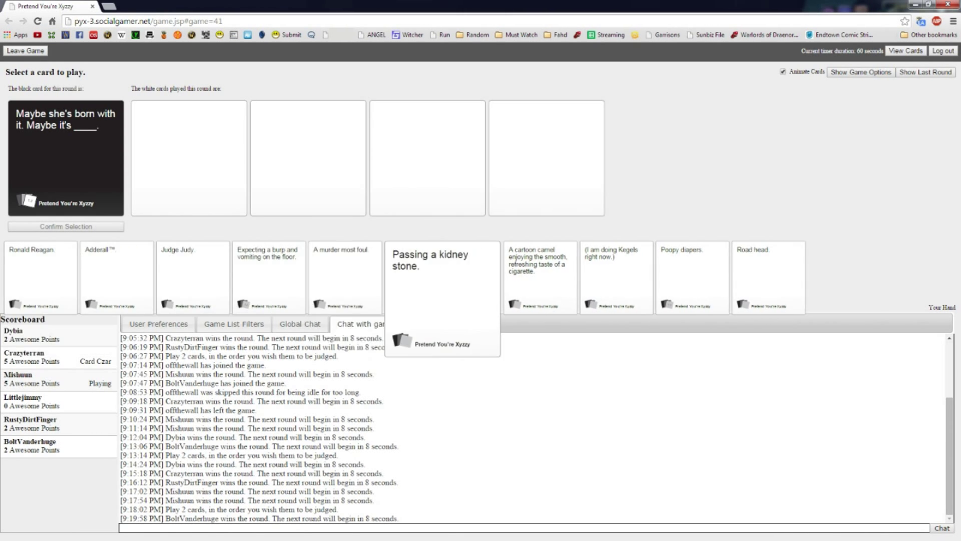
left_click(40, 276)
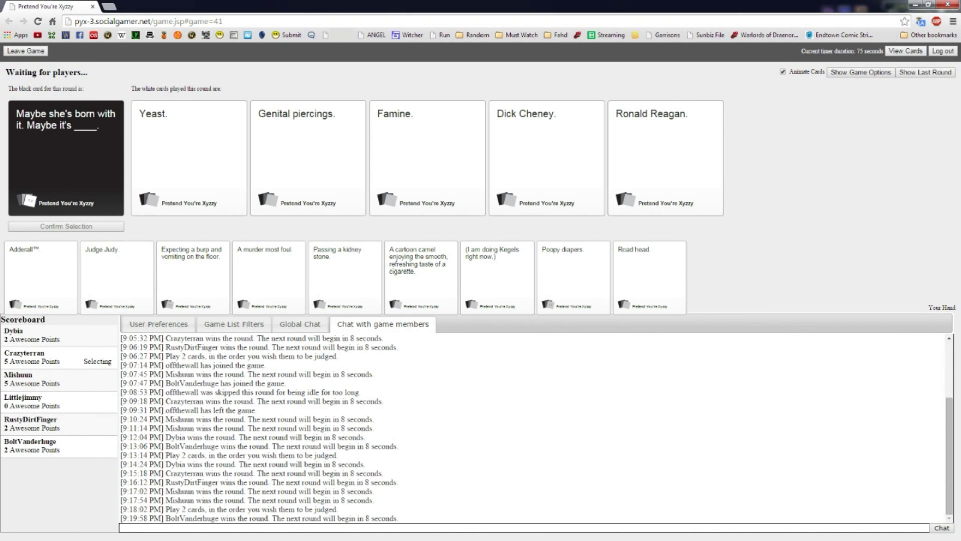
left_click(422, 276)
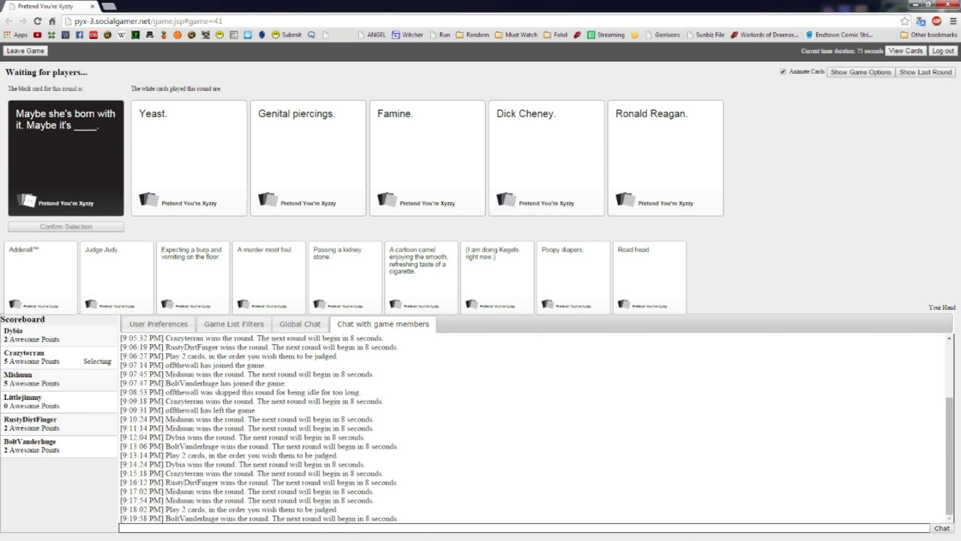
left_click(308, 157)
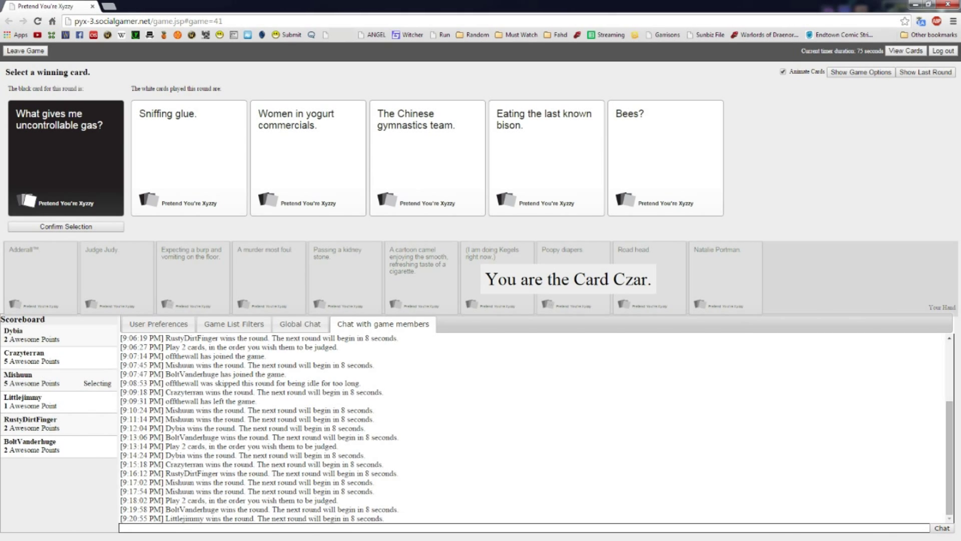
Step: As Czar, pick one of the five uncontrollable-gas answers as the winner
left_click(545, 156)
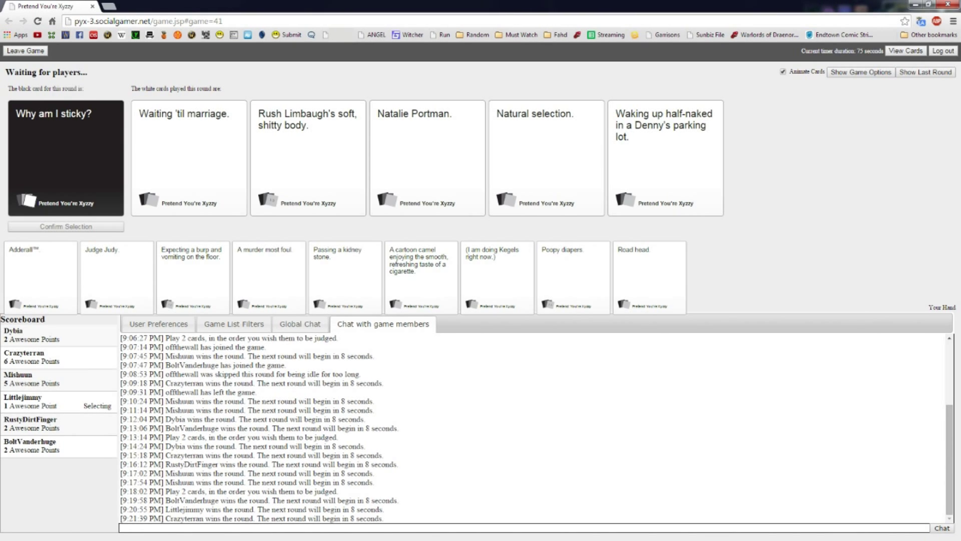
Step: Play 'Natalie Portman.' for 'Why am I sticky?' and wait for Mishuun's win
left_click(426, 157)
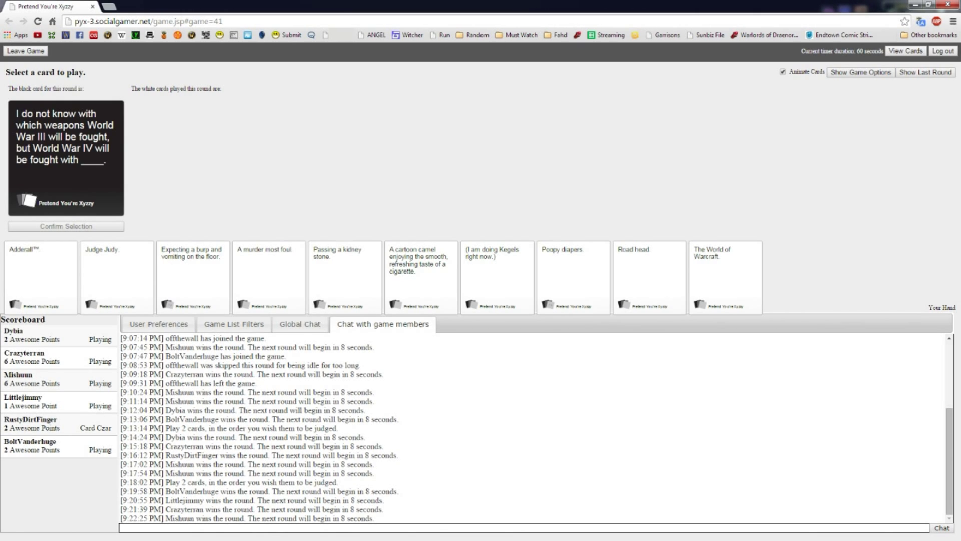
Step: Play 'The World of Warcraft.' for the World War IV card and await Dybia's win
left_click(724, 275)
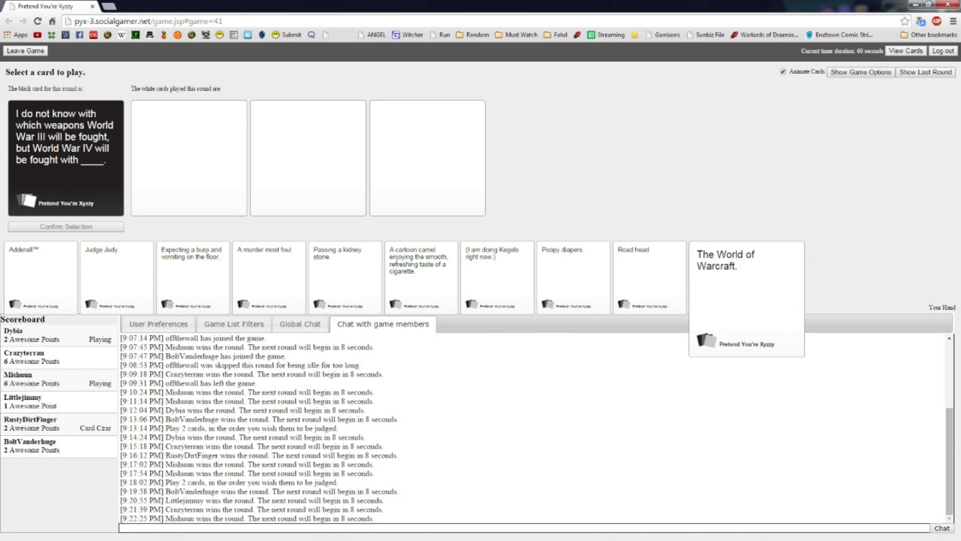
left_click(723, 276)
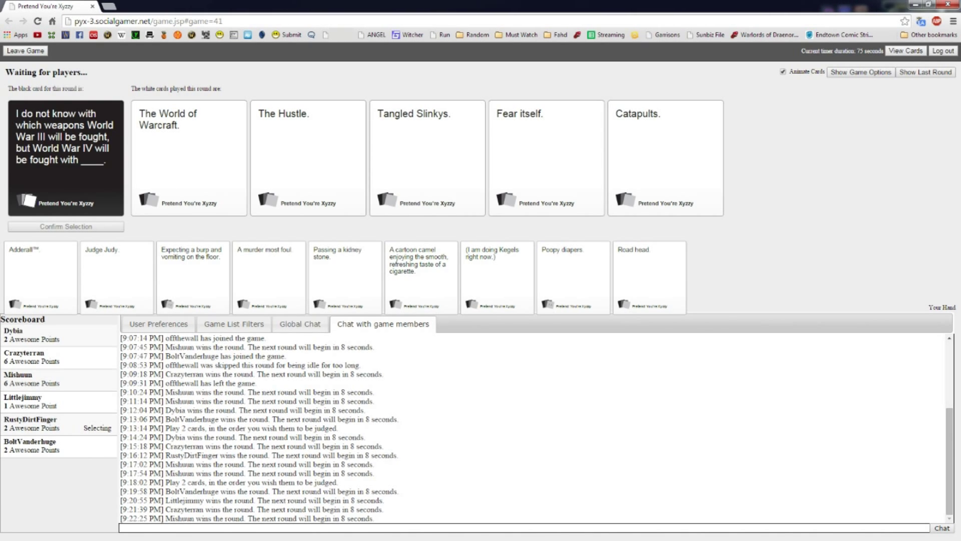
left_click(665, 158)
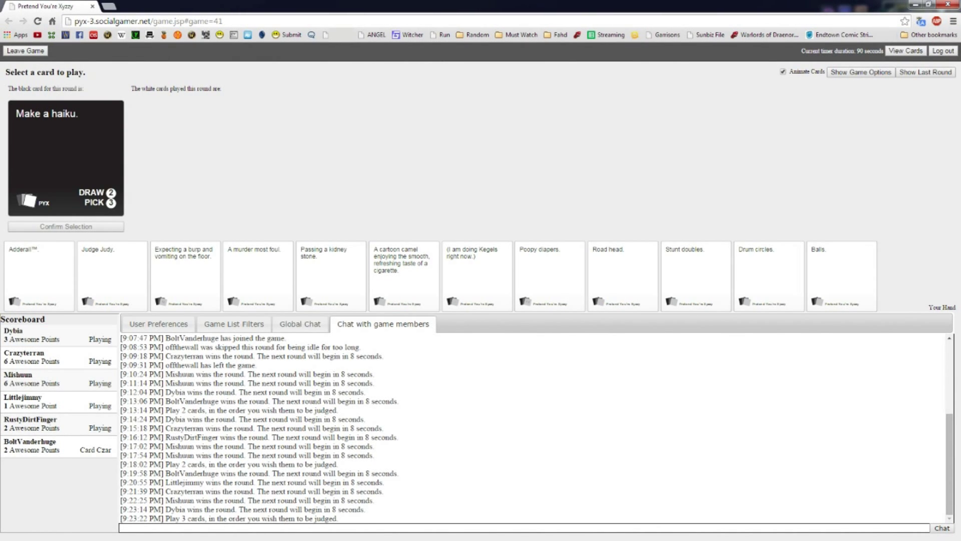
Step: Submit Judge Judy as the third haiku card, then wait for RustyDirtFinger's win
left_click(112, 276)
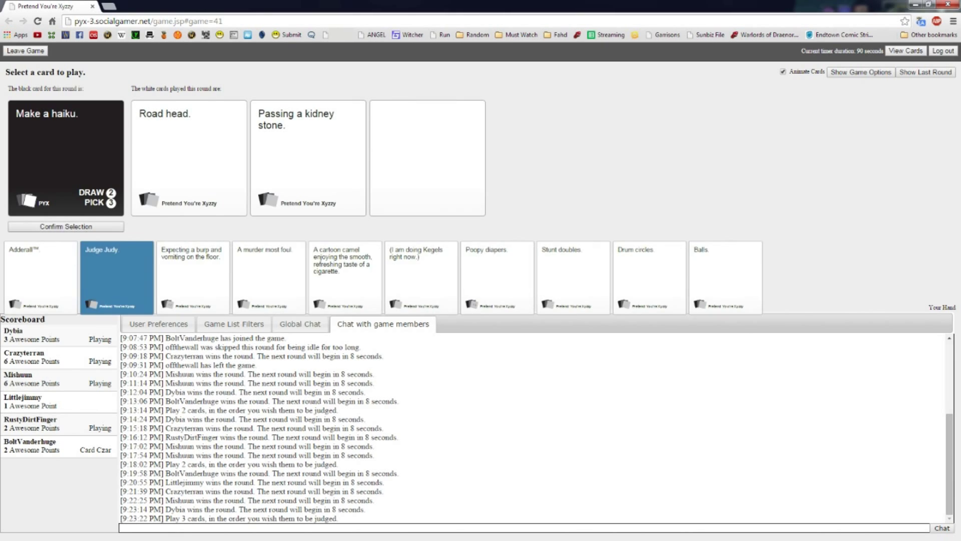
left_click(65, 226)
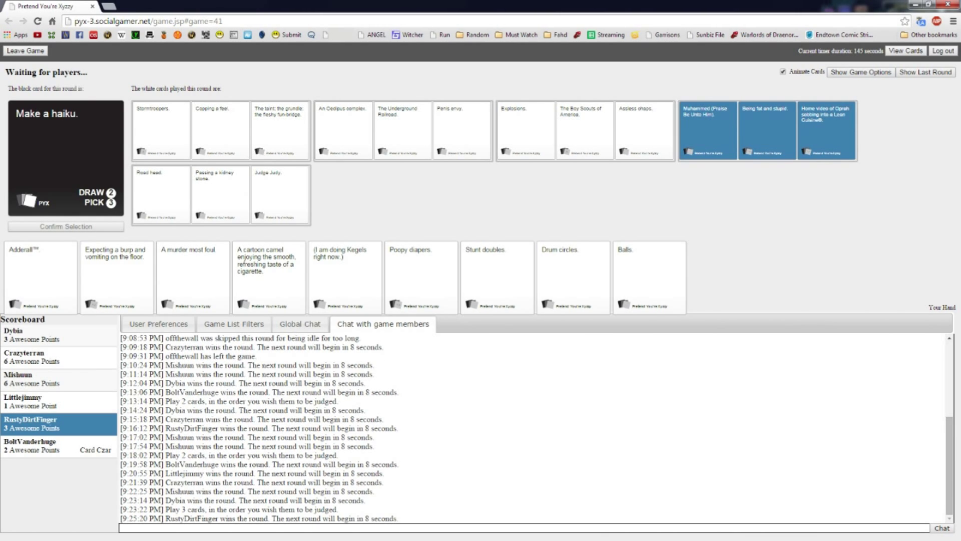
left_click(707, 129)
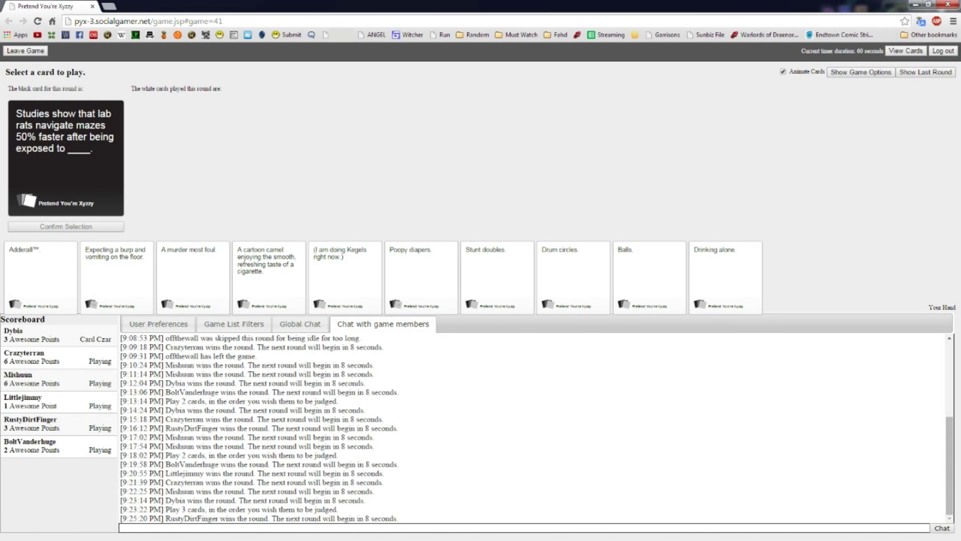
Step: Play Drinking alone for the lab-rats card, then Poopy diapers for the crying-Mommy card
left_click(724, 276)
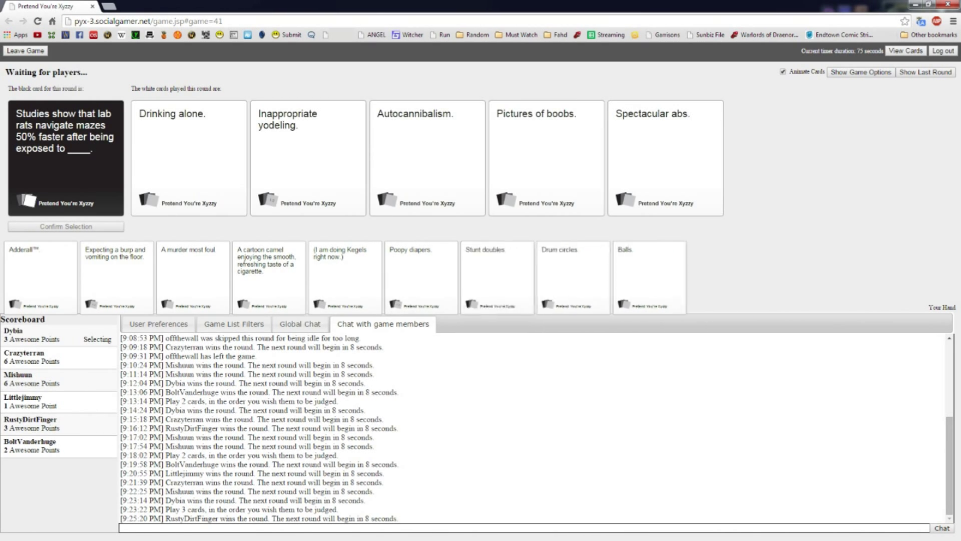
left_click(647, 275)
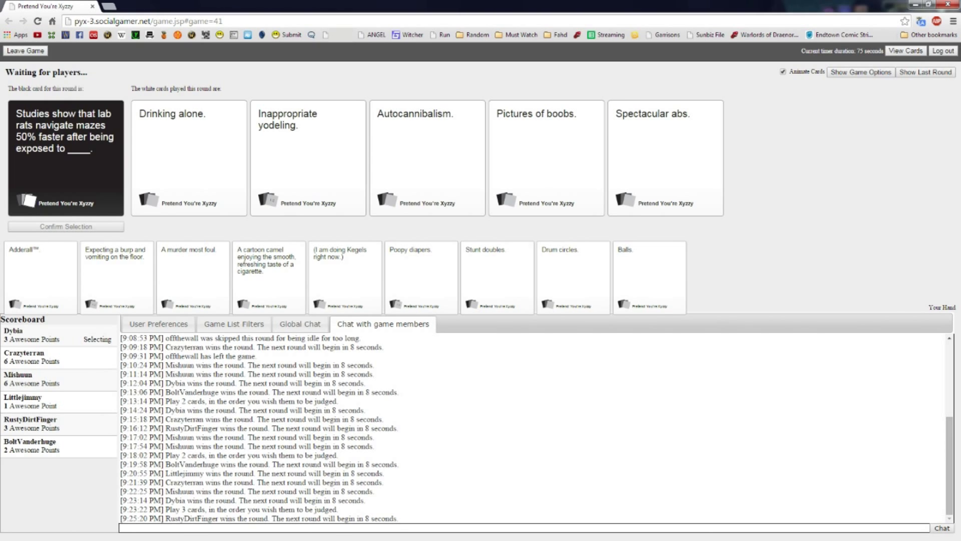
left_click(307, 157)
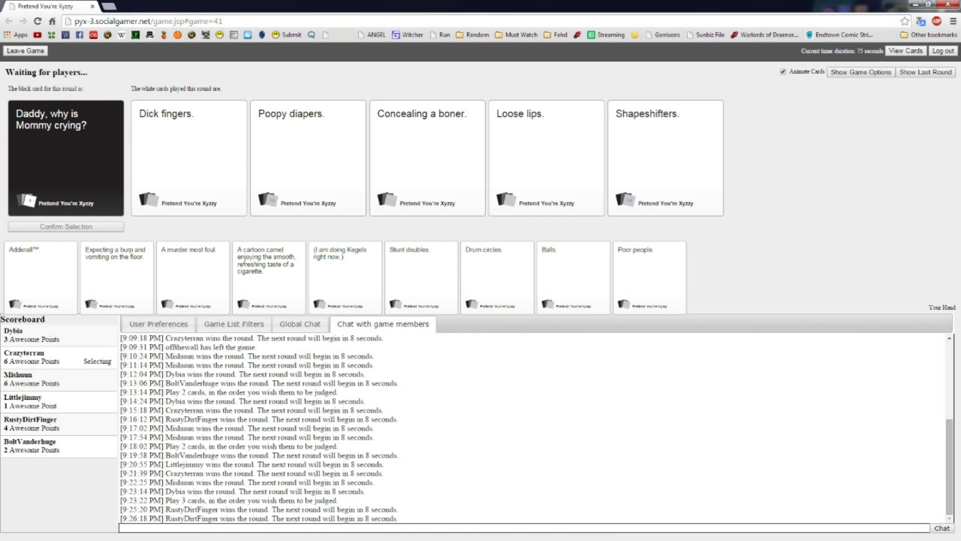
Step: Wait out the crying-Mommy judging, then review the four L.A. County Jail answers as Czar
left_click(188, 156)
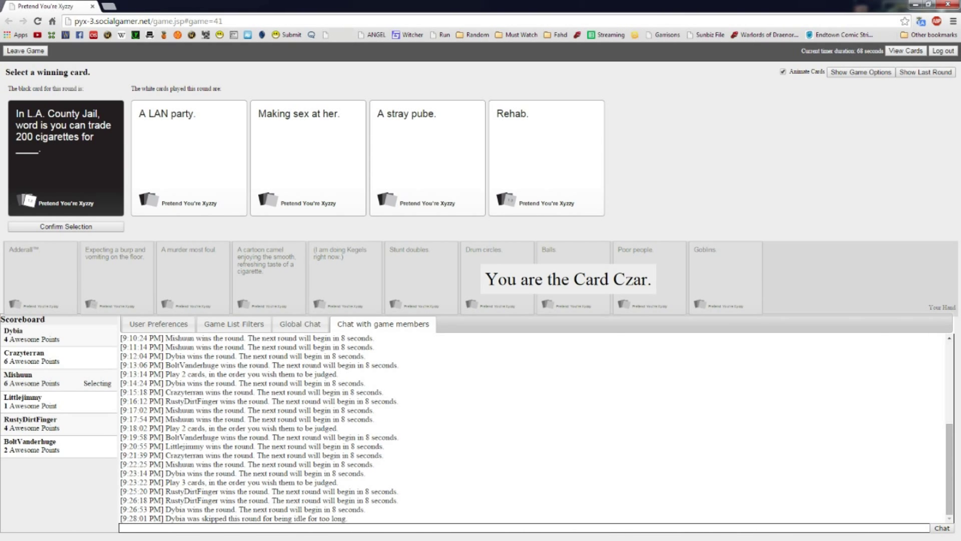
Step: Choose the winning white card for the L.A. County Jail black card
left_click(308, 157)
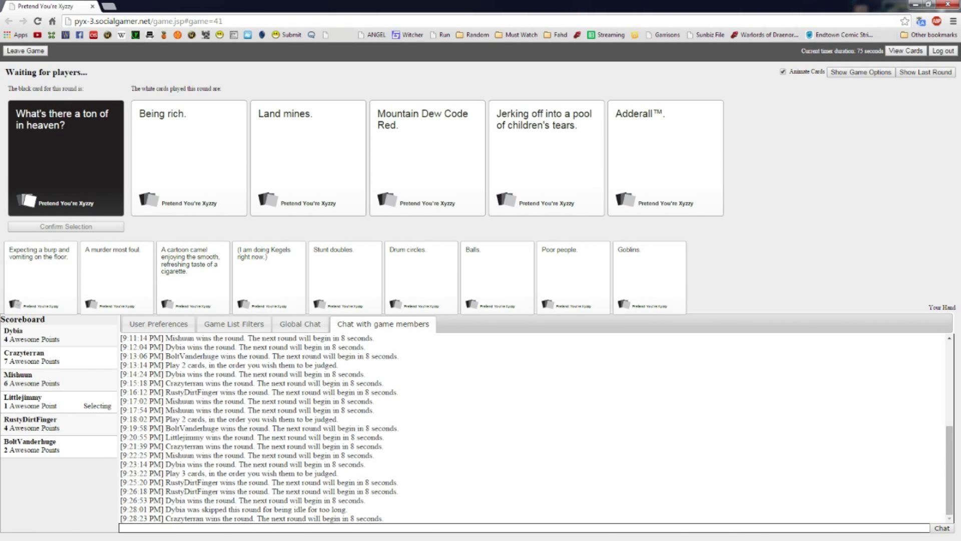
Step: Once Crazyterran wins the game at 8 points, show the game options and card set settings
left_click(546, 156)
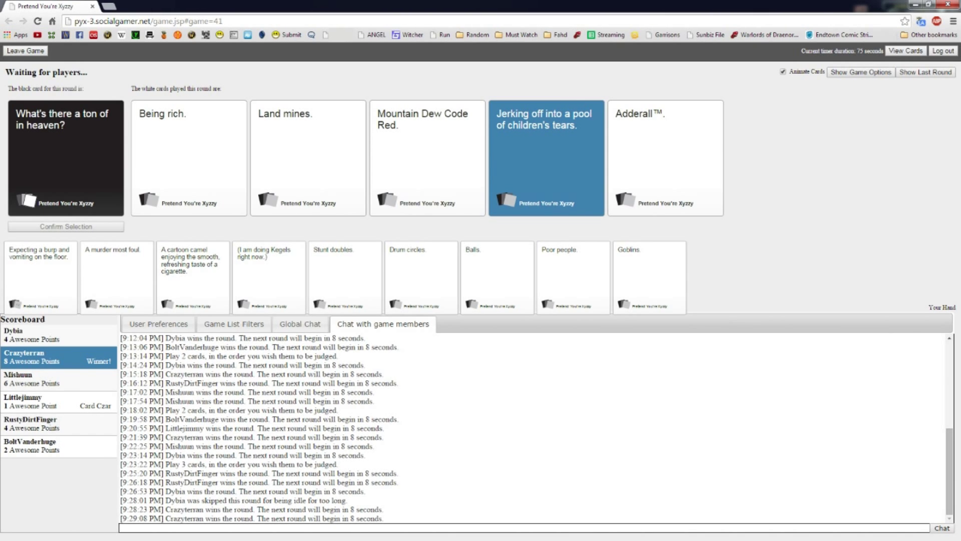
left_click(860, 72)
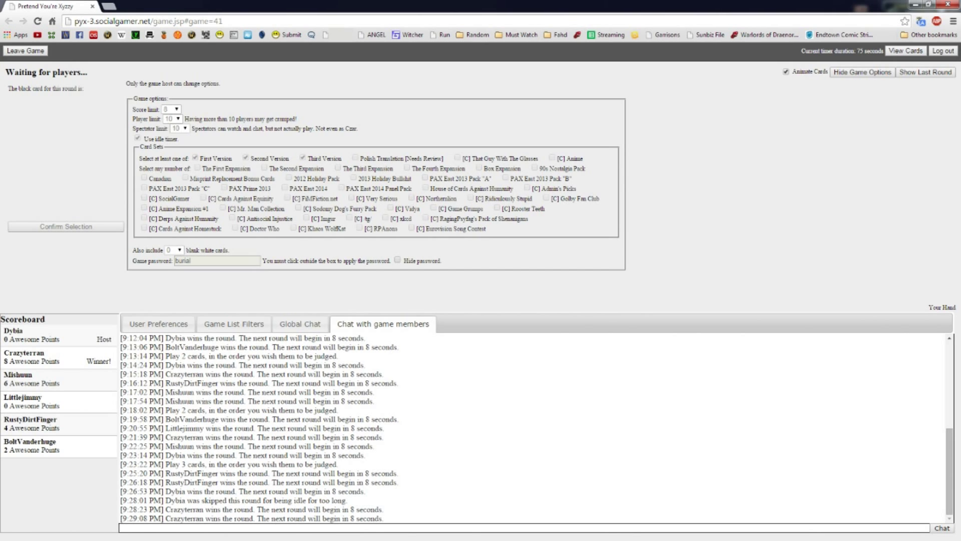